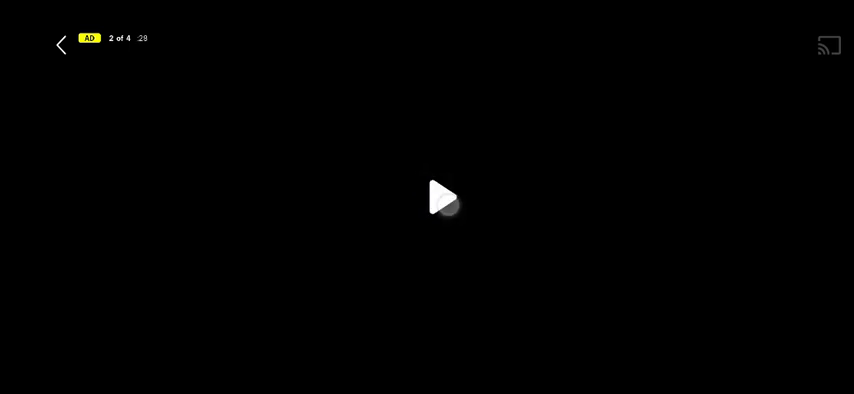
# Alternate playing and pausing the second of four ads through its first half.
pyautogui.click(442, 196)
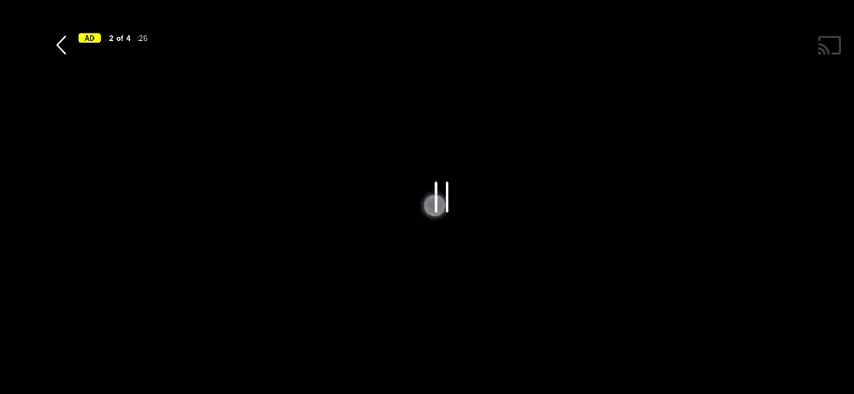
pyautogui.click(438, 196)
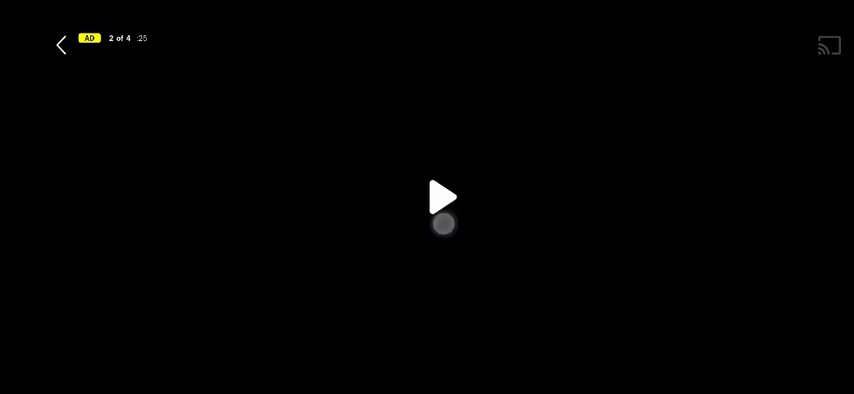
pyautogui.click(444, 196)
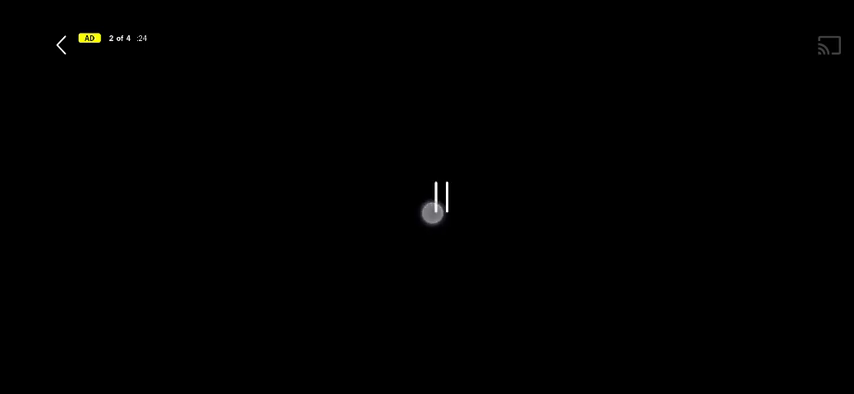
pyautogui.click(440, 196)
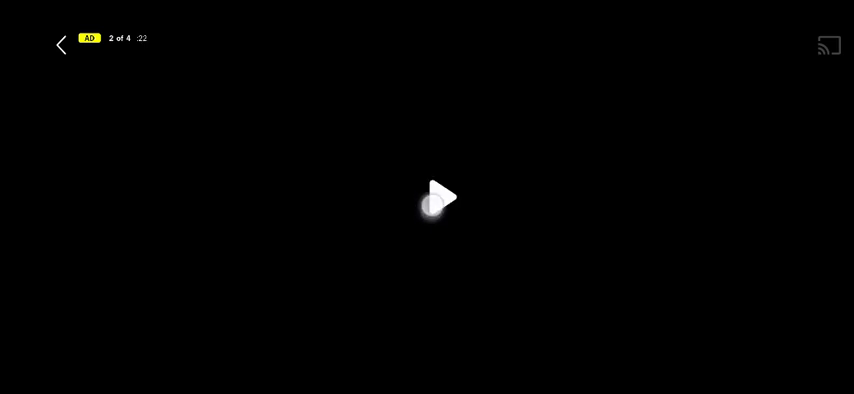
pyautogui.click(438, 196)
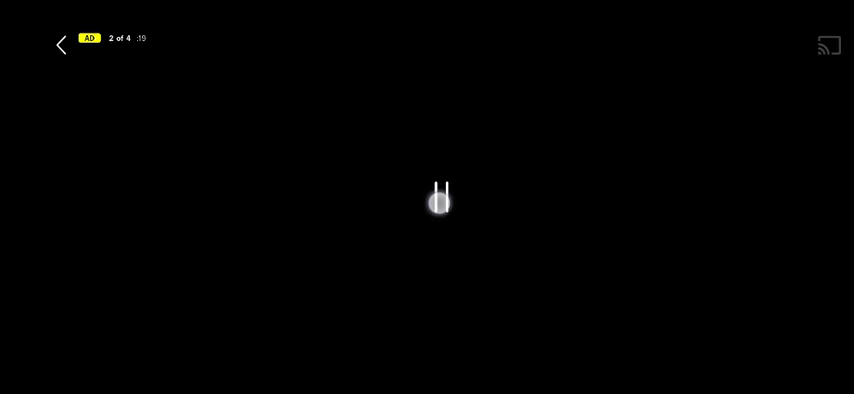
pyautogui.click(438, 198)
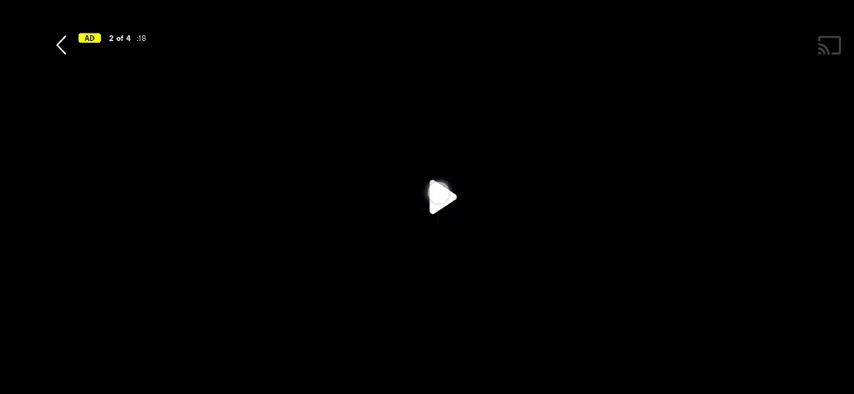
# Continue play/pause toggling until ad 2 ends and the third ad begins playing.
pyautogui.click(440, 196)
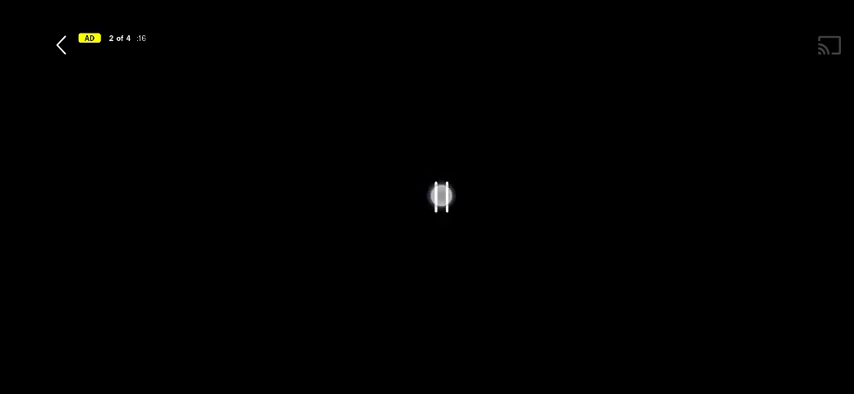
pyautogui.click(440, 196)
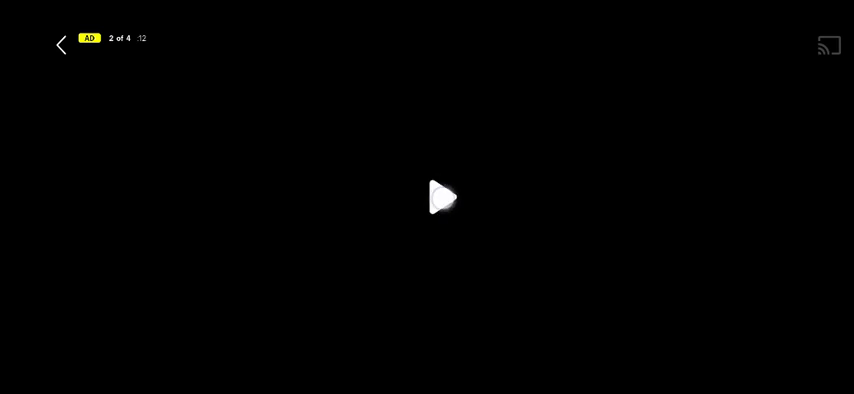
pyautogui.click(440, 196)
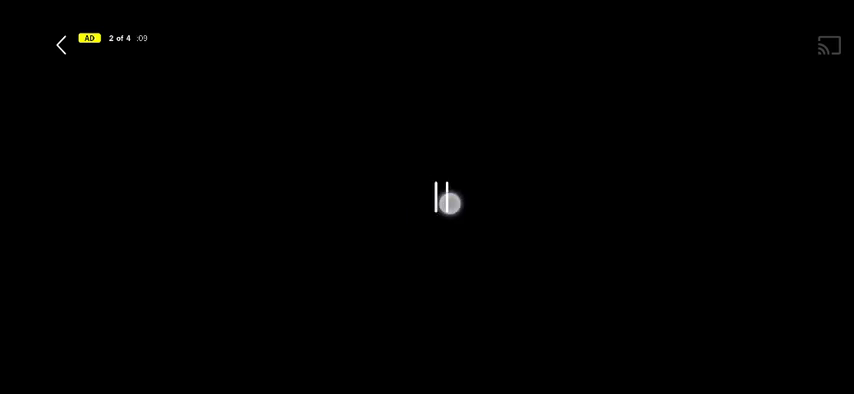
pyautogui.click(444, 196)
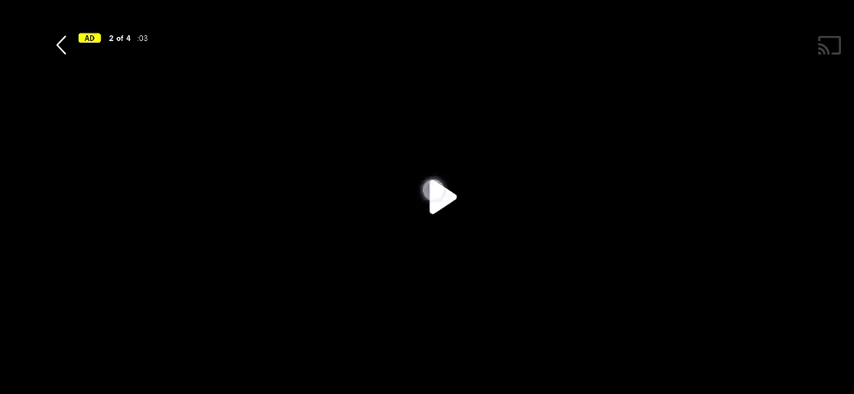
pyautogui.click(438, 196)
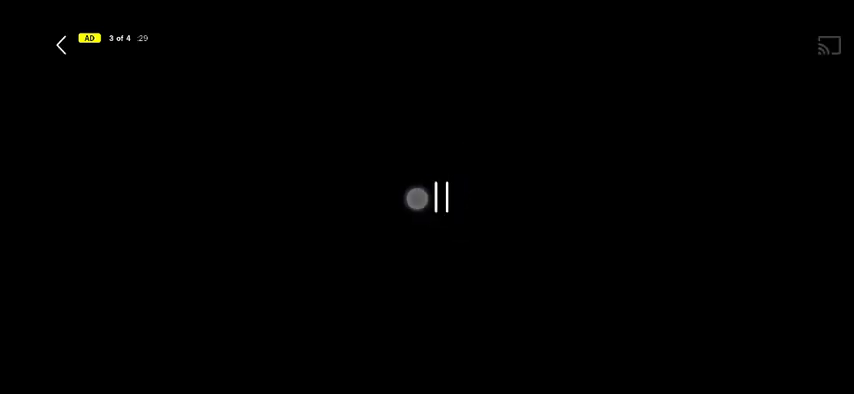
# Toggle play and pause repeatedly through the third ad of the break.
pyautogui.click(440, 198)
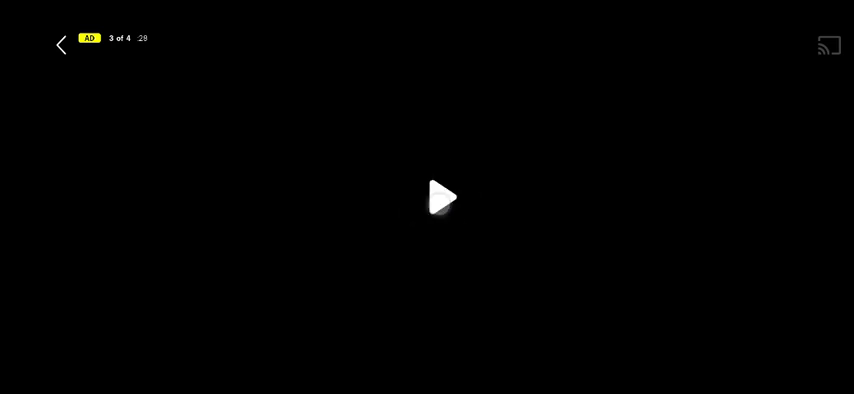
pyautogui.click(440, 196)
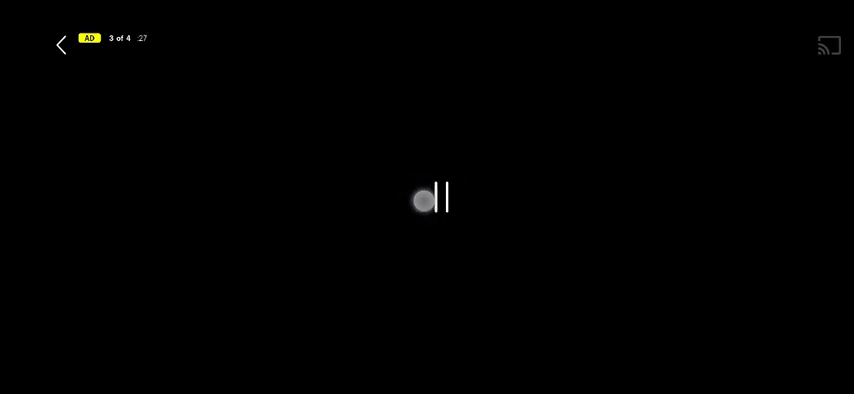
pyautogui.click(432, 198)
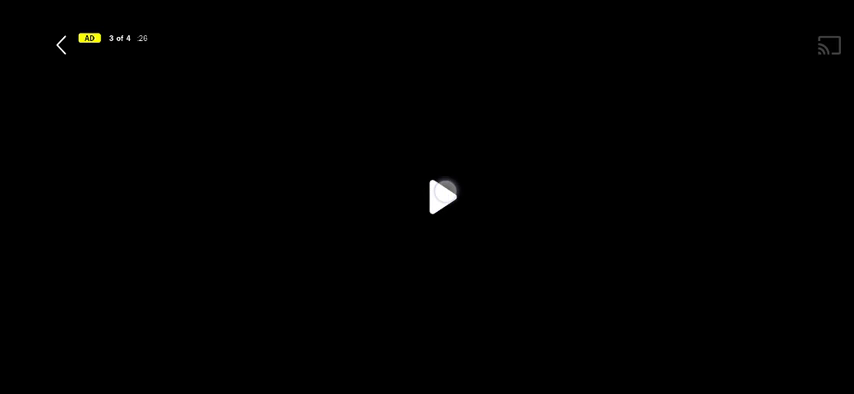
pyautogui.click(440, 196)
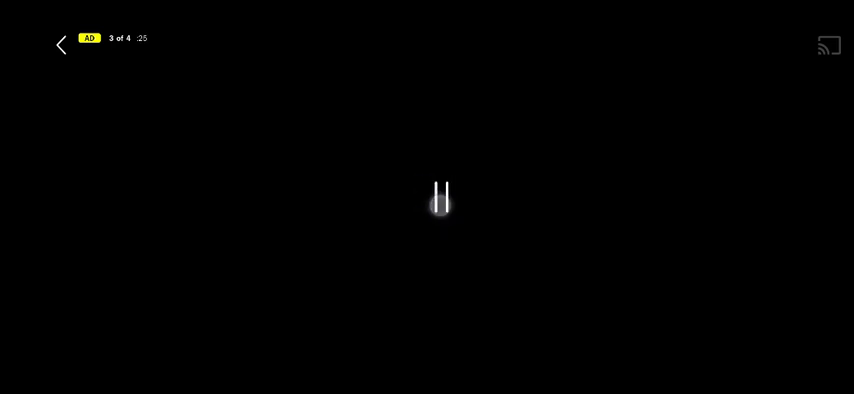
pyautogui.click(440, 196)
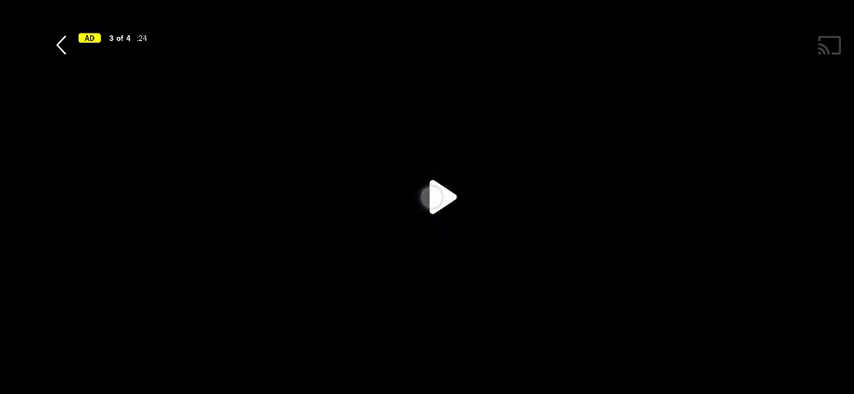
pyautogui.click(438, 196)
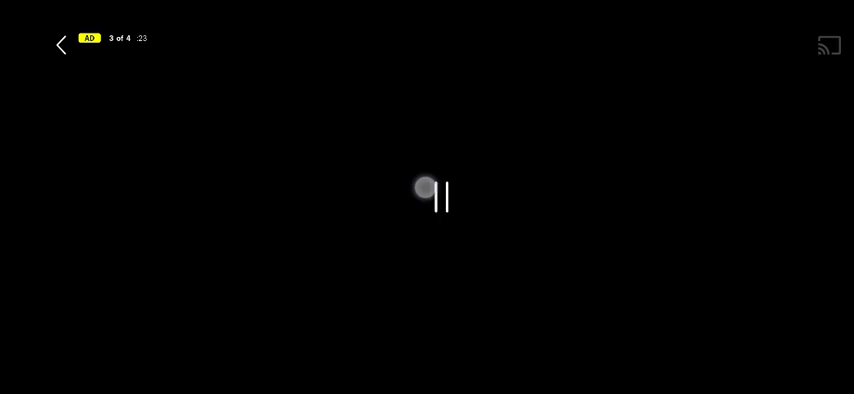
pyautogui.click(440, 196)
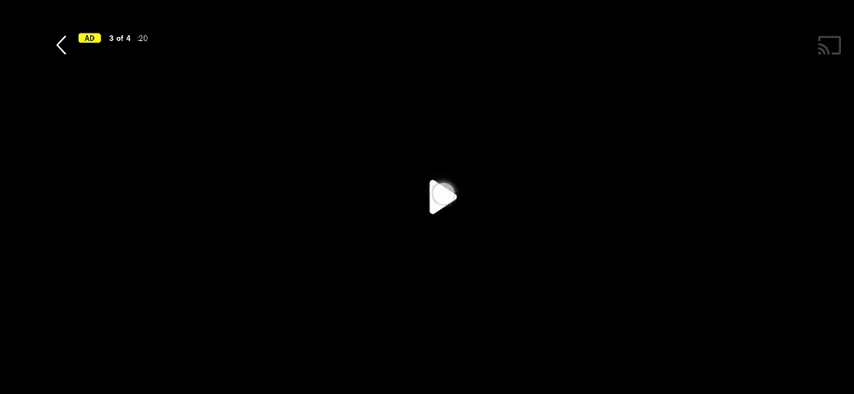
pyautogui.click(440, 196)
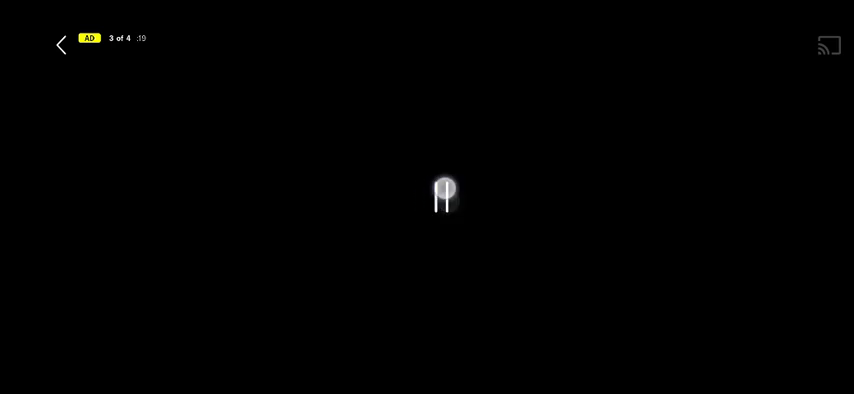
pyautogui.click(440, 196)
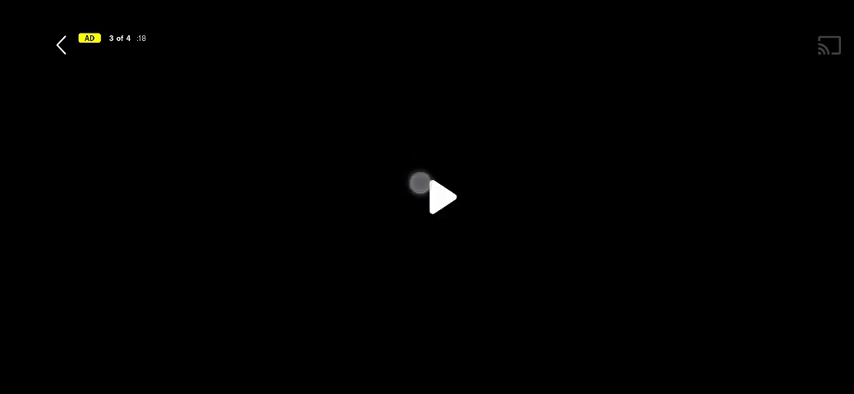
pyautogui.click(440, 196)
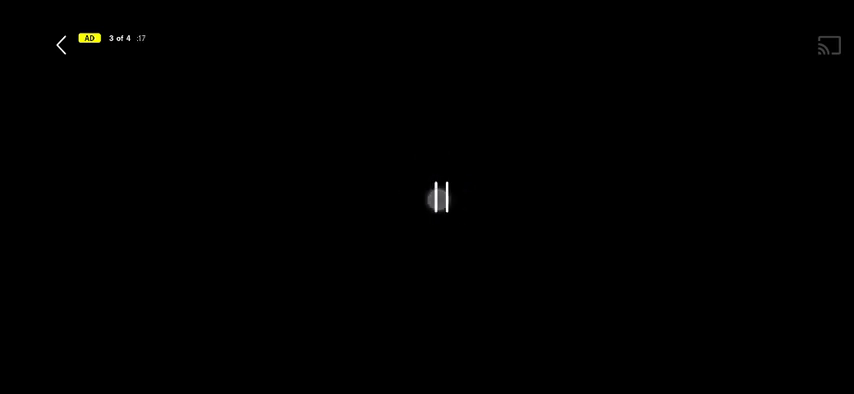
pyautogui.click(440, 196)
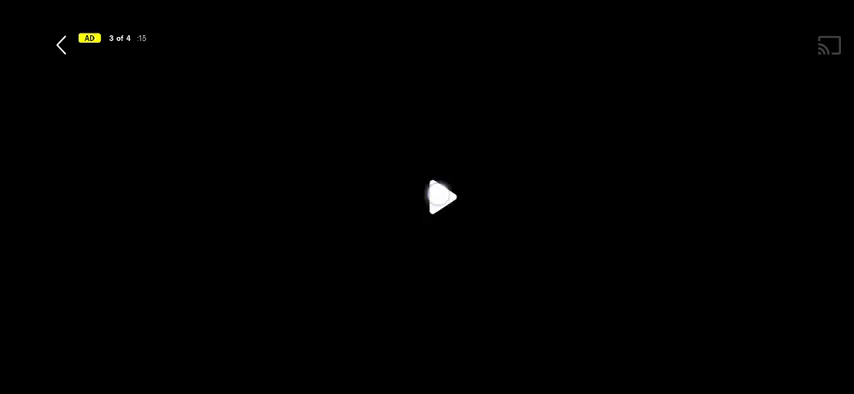
# Toggle play/pause through the fourth ad until Son of the Mask loads, leaving it paused.
pyautogui.click(440, 196)
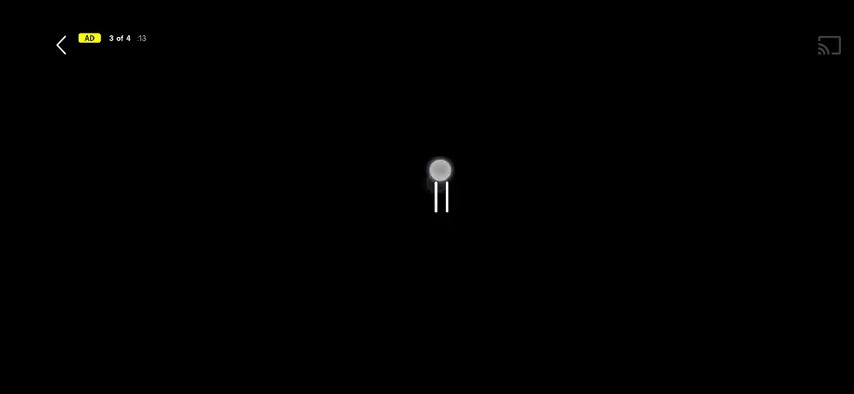
pyautogui.click(440, 196)
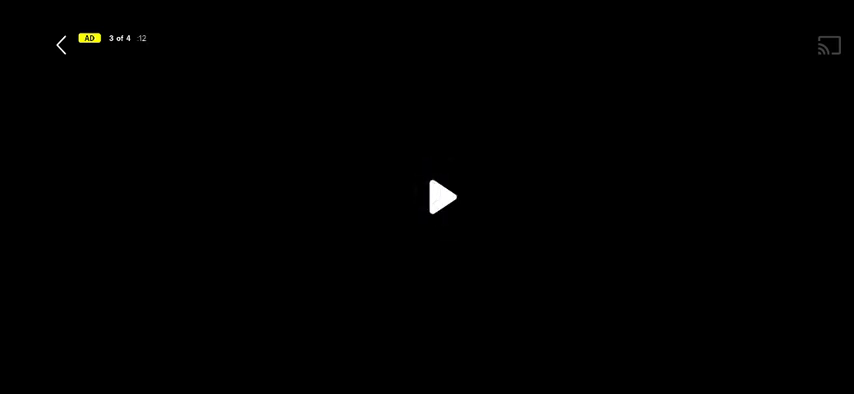
pyautogui.click(440, 196)
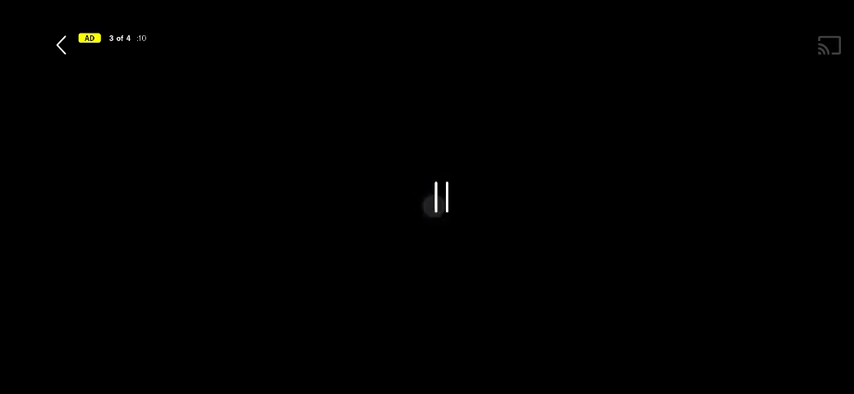
pyautogui.click(438, 196)
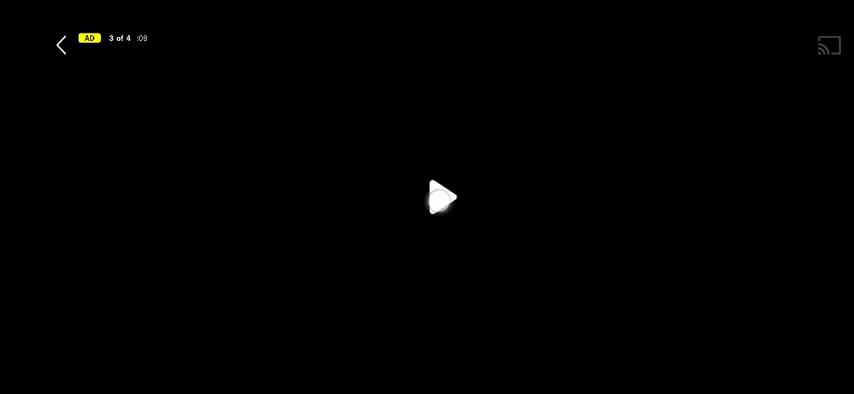
pyautogui.click(440, 196)
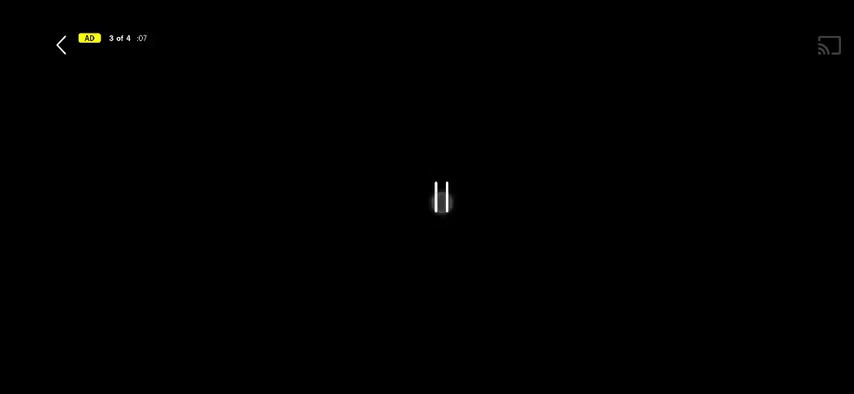
pyautogui.click(440, 196)
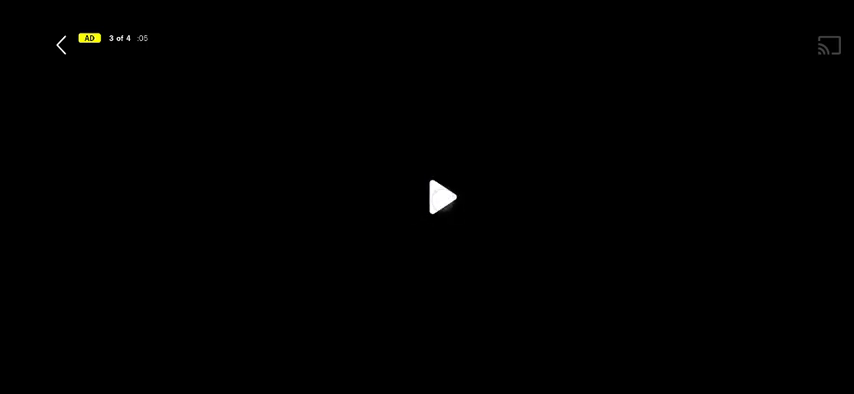
pyautogui.click(440, 196)
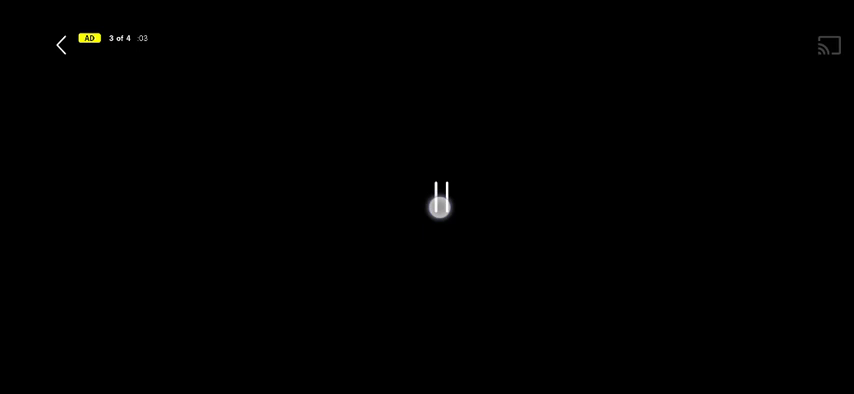
pyautogui.click(440, 202)
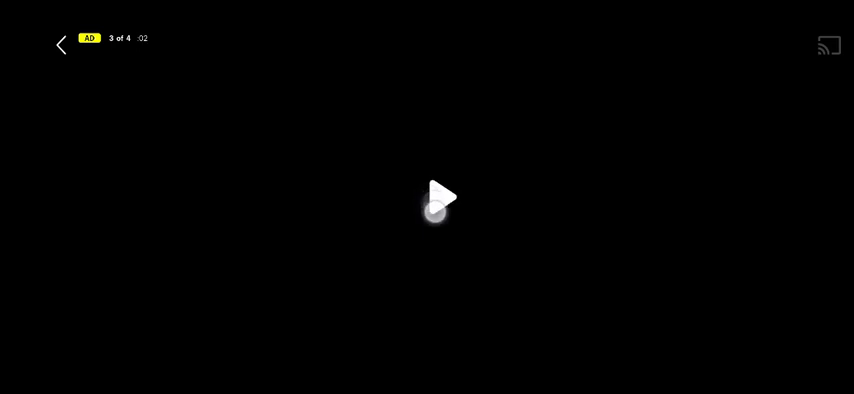
pyautogui.click(440, 196)
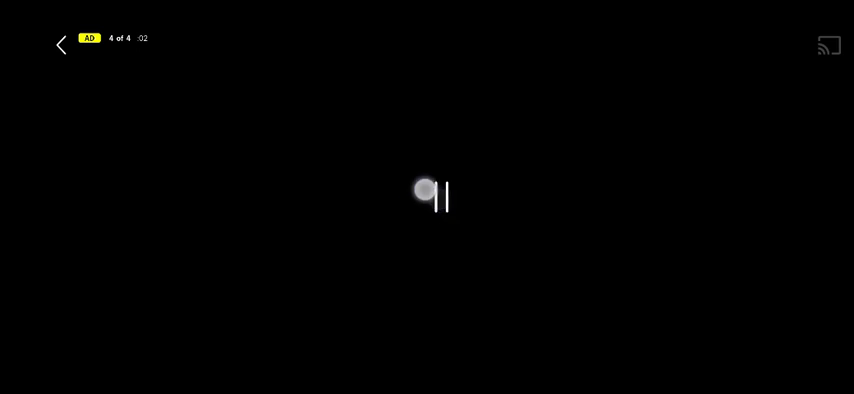
pyautogui.click(440, 196)
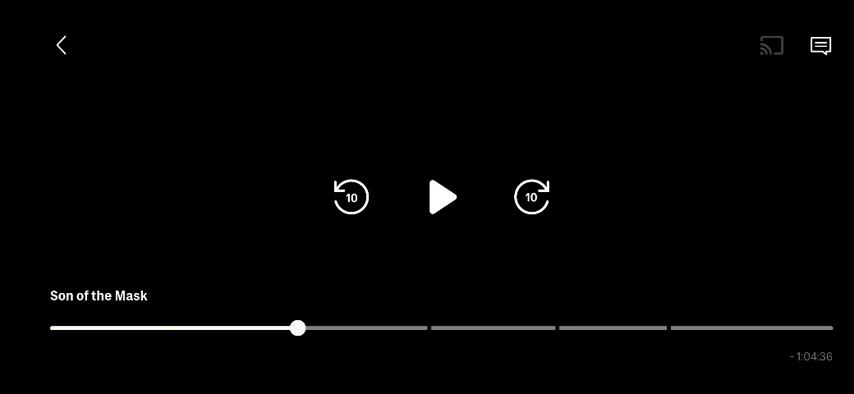
# Exit the Tubi player to the phone's home screen with the movie paused.
pyautogui.click(440, 196)
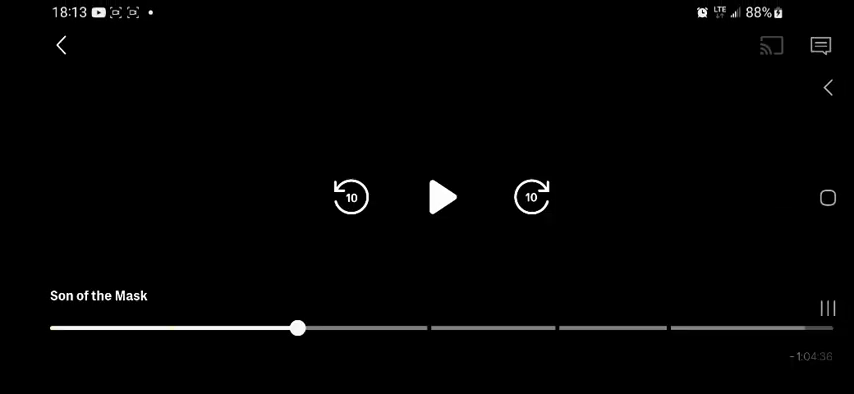
pyautogui.press('HOME')
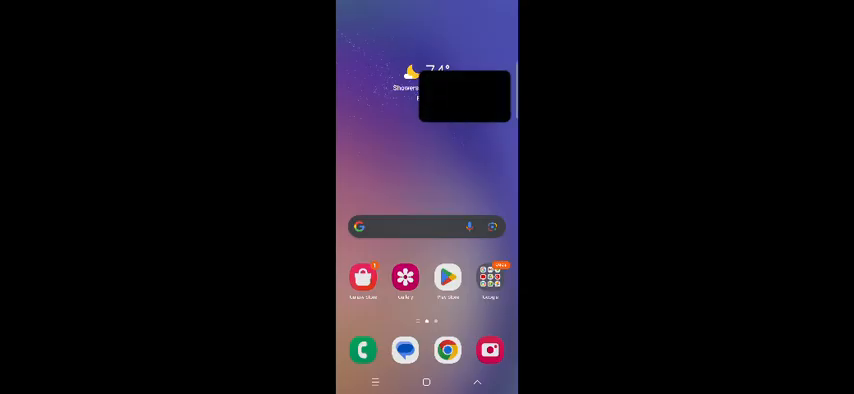